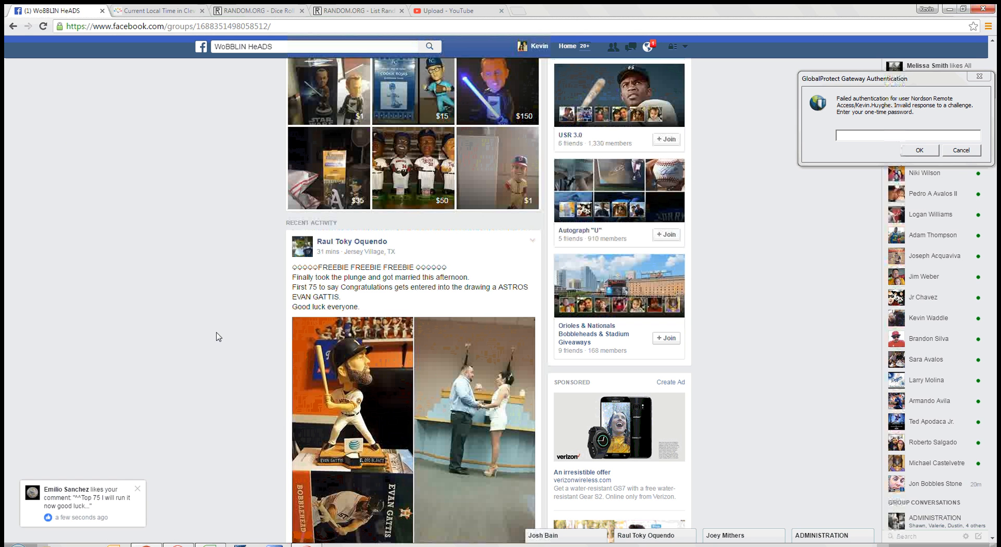
- Scroll the WoBBLIN HeADS giveaway post down to the comment listing all entrant names
{"action": "scroll", "scroll_direction": "down", "scroll_amount": 3}
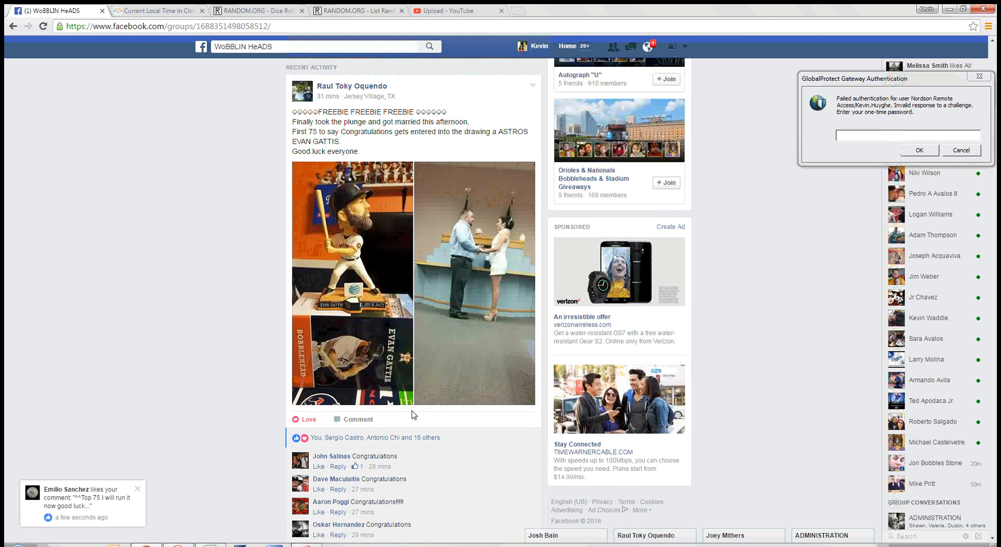
{"action": "scroll", "scroll_direction": "down", "scroll_amount": 3}
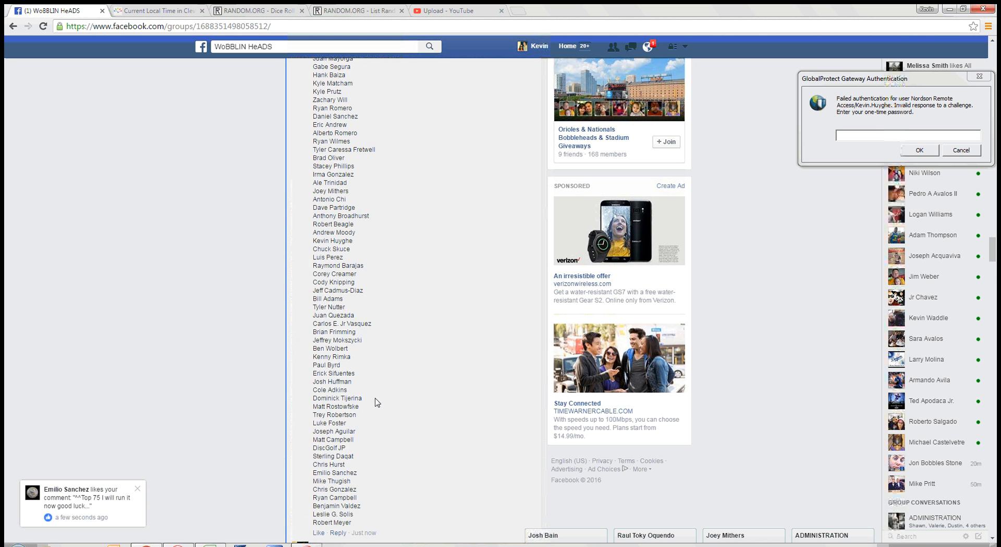
{"action": "scroll", "scroll_direction": "down", "scroll_amount": 3}
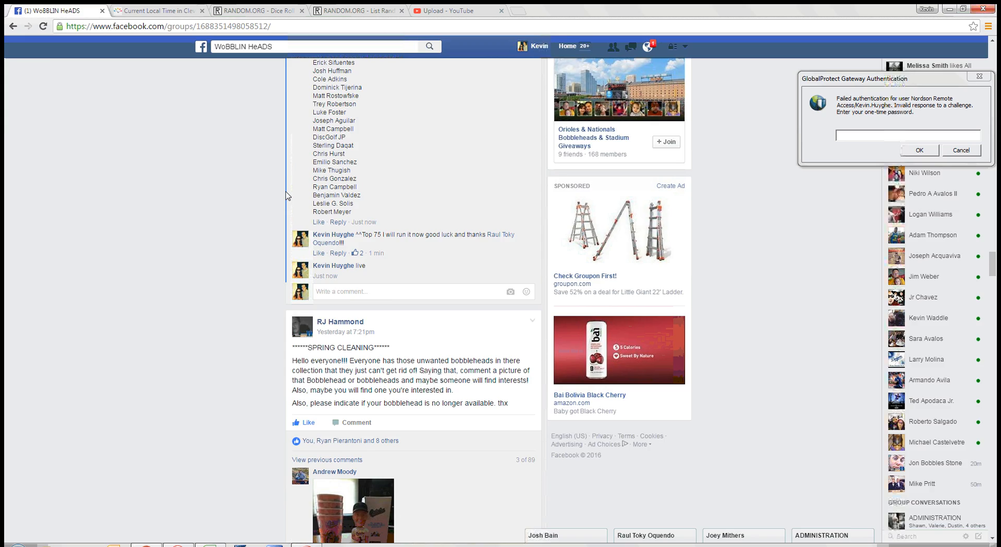
- Check Cleveland's current time, then get the entrant names into RANDOM.ORG's List Randomizer
{"action": "left_click", "coordinate": [157, 11]}
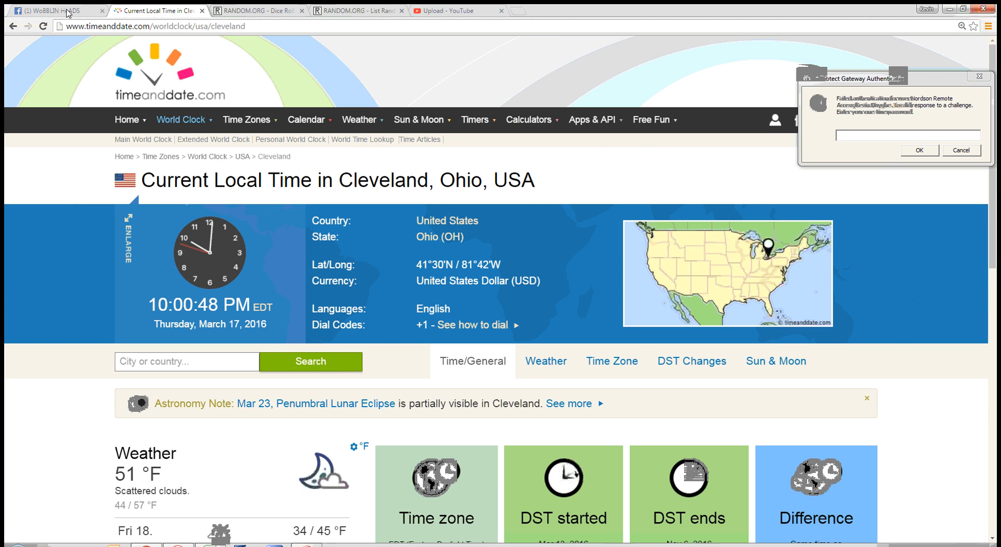
{"action": "left_click", "coordinate": [57, 10]}
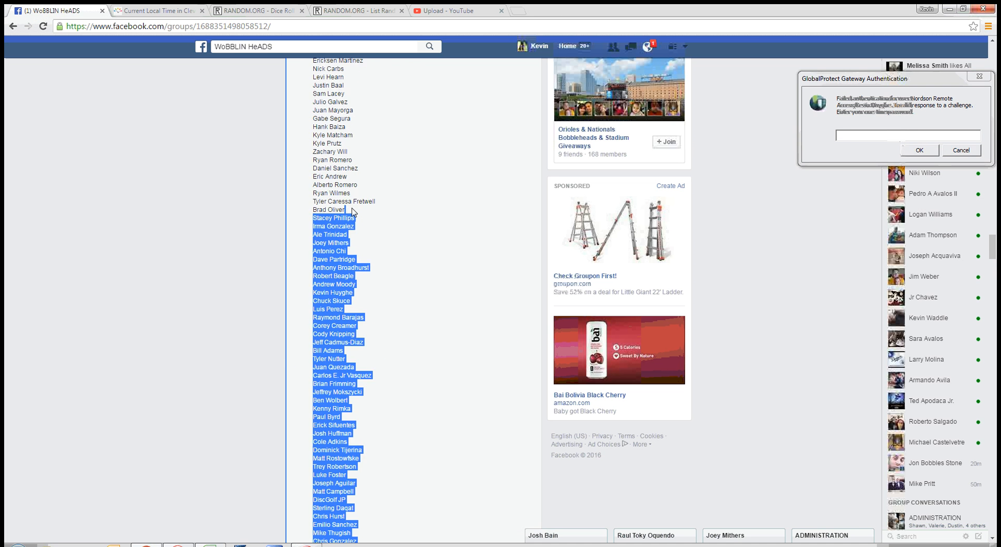
{"action": "scroll", "scroll_direction": "up", "scroll_amount": 3}
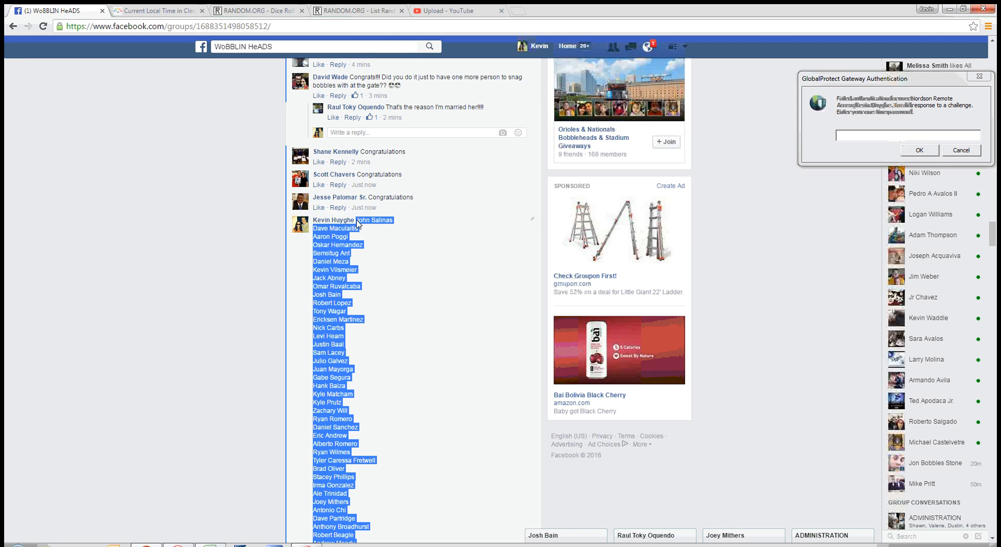
{"action": "left_click", "coordinate": [354, 11]}
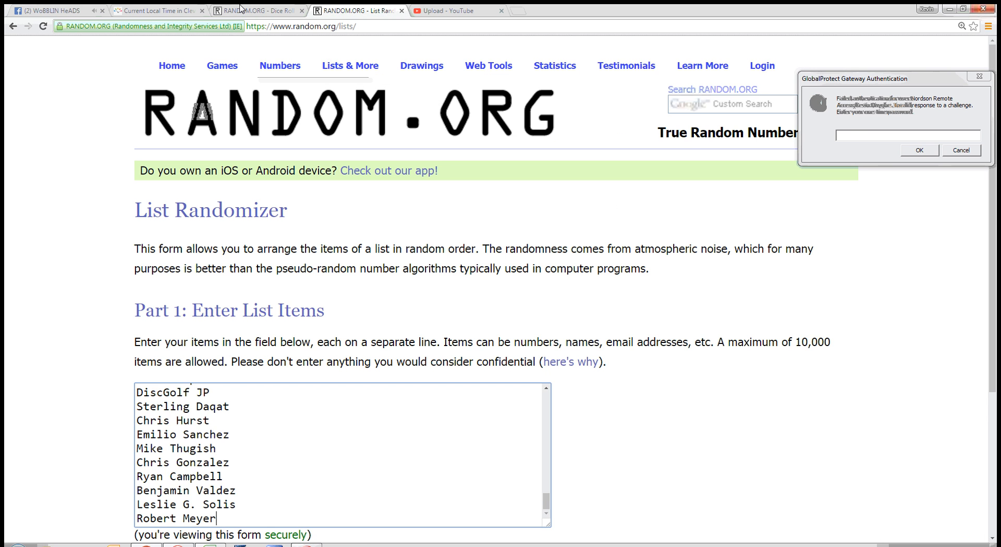
- Roll two dice (four and one), then switch the Dice Roller to three dice and roll
{"action": "left_click", "coordinate": [254, 10]}
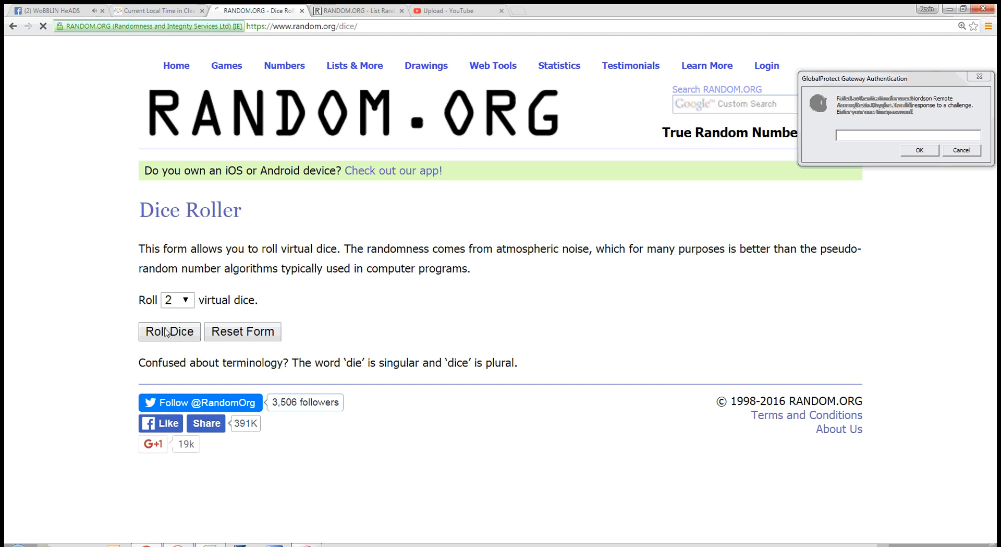
{"action": "left_click", "coordinate": [169, 331]}
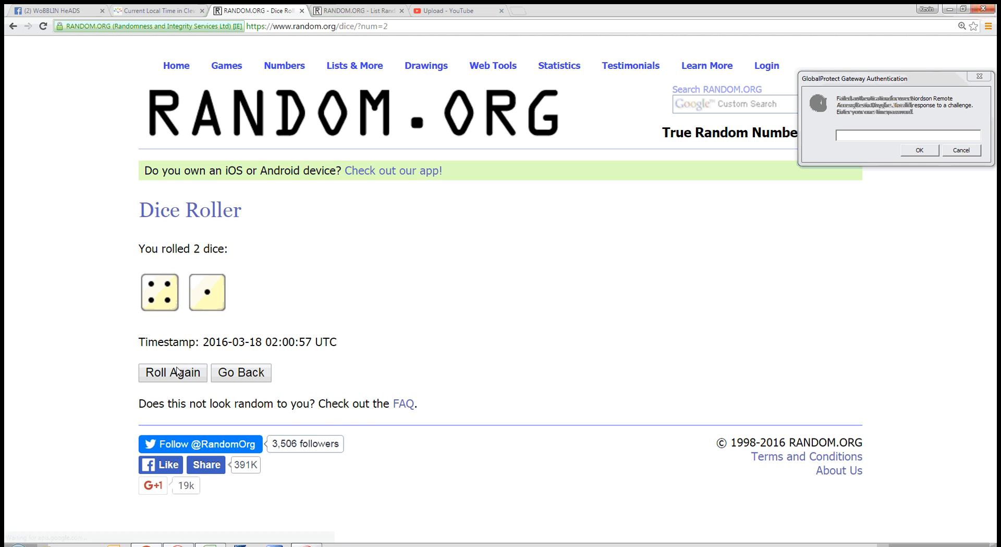
{"action": "mouse_move", "coordinate": [261, 319]}
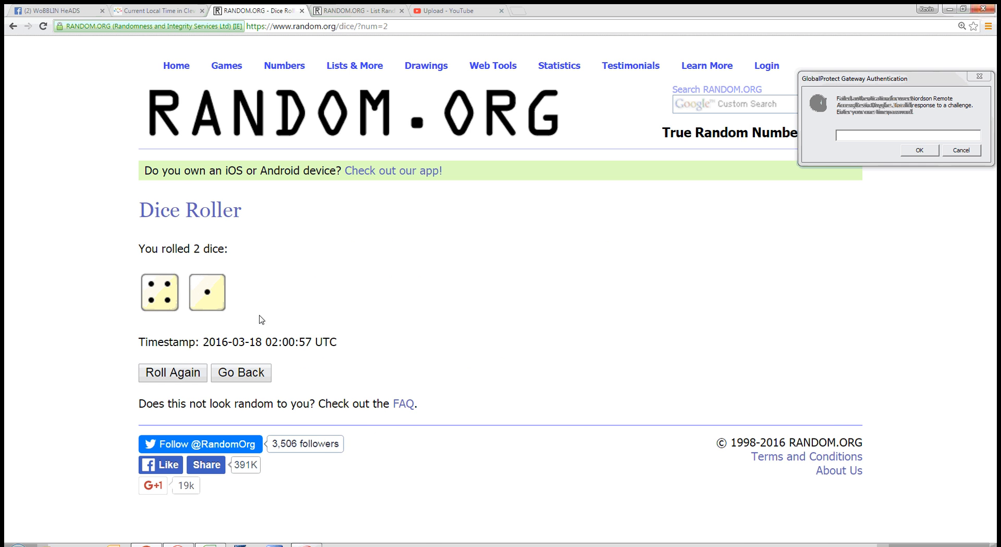
{"action": "left_click", "coordinate": [241, 373]}
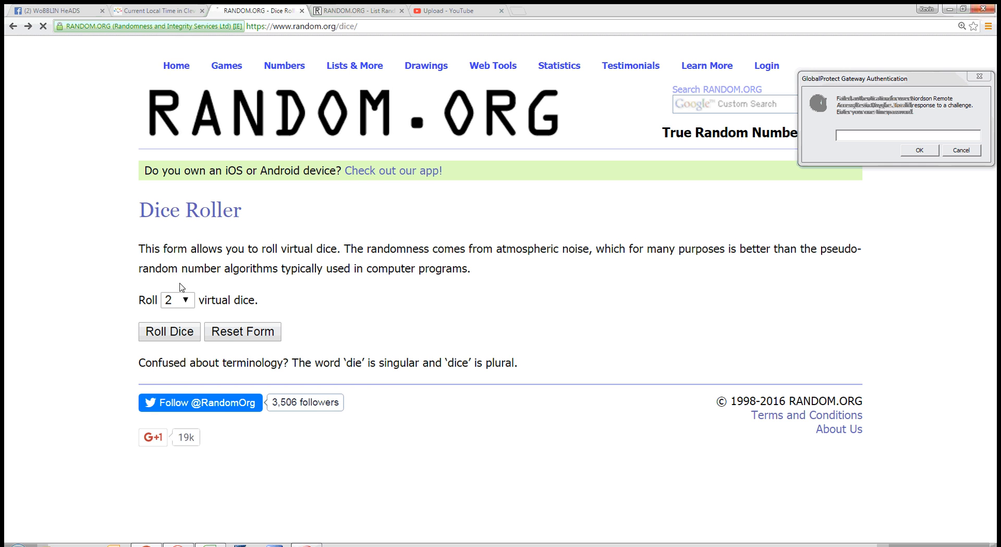
{"action": "left_click", "coordinate": [177, 299]}
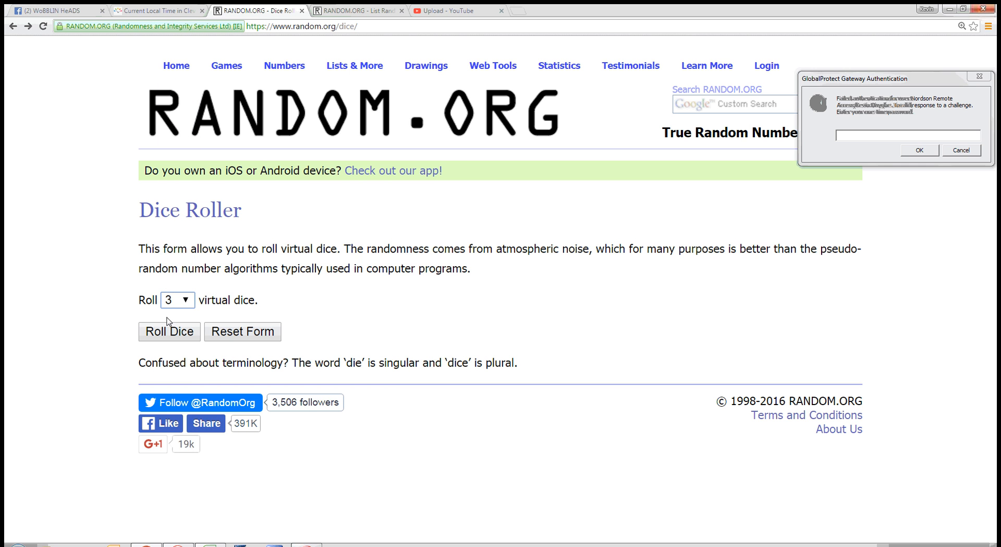
{"action": "left_click", "coordinate": [168, 330]}
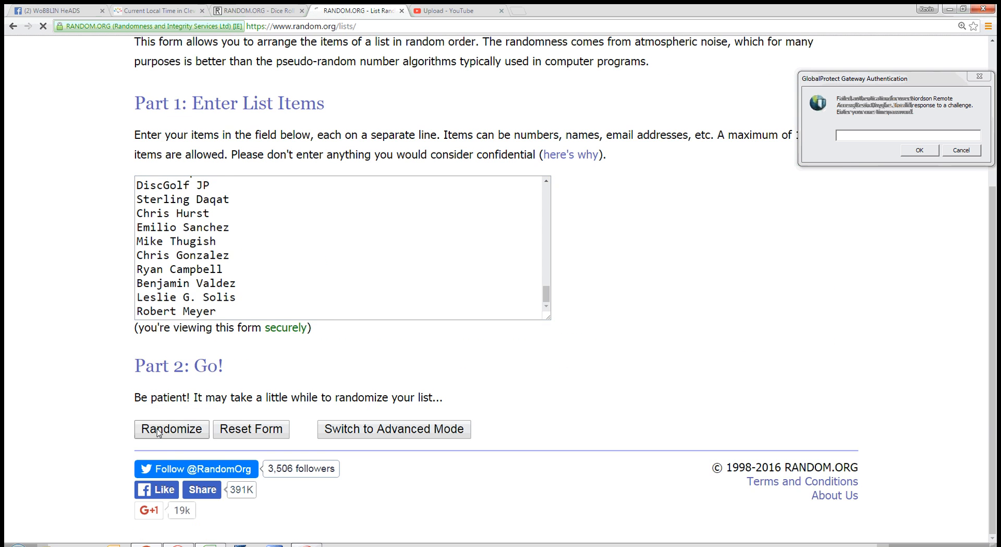
- Reshuffle the 75-name list repeatedly with the Again! button
{"action": "left_click", "coordinate": [171, 429]}
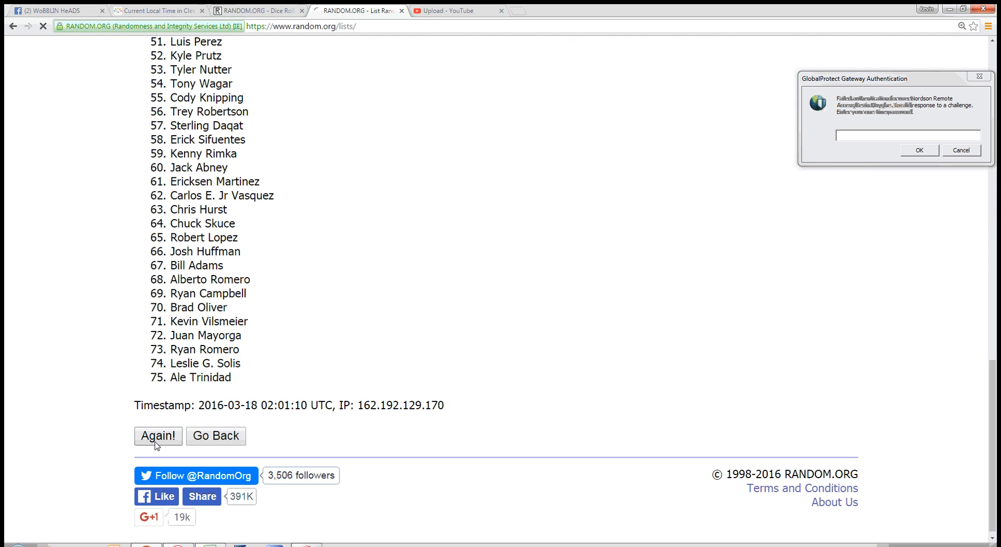
{"action": "left_click", "coordinate": [157, 435]}
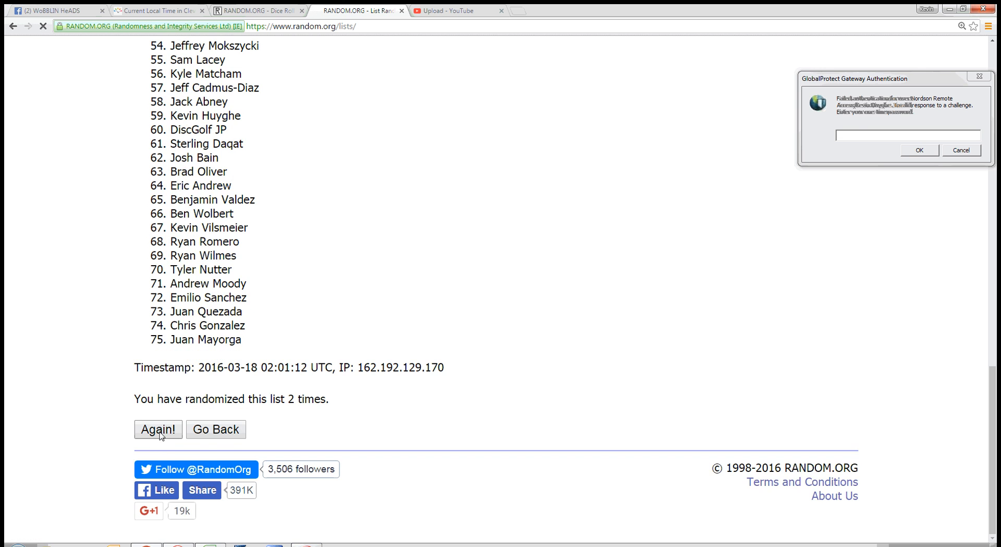
{"action": "left_click", "coordinate": [157, 429]}
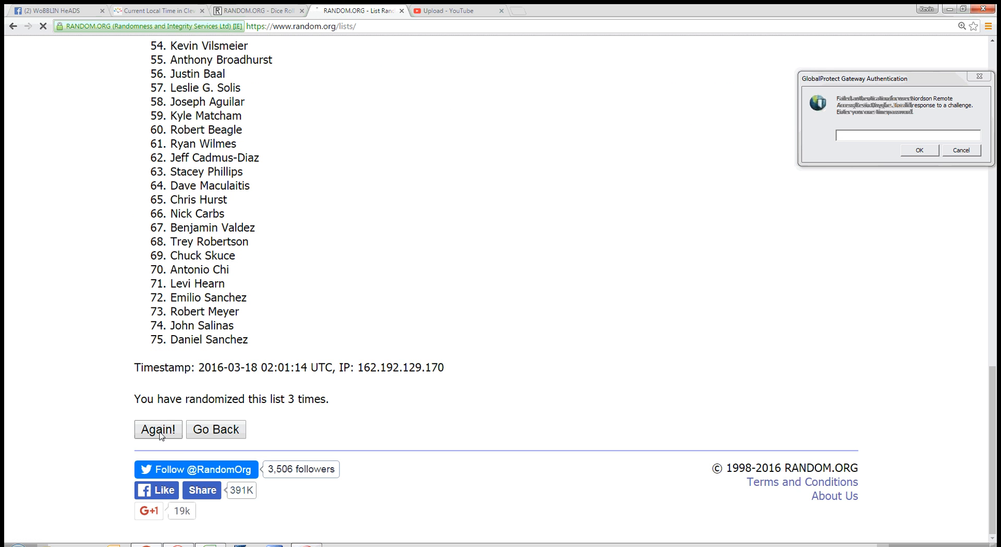
{"action": "left_click", "coordinate": [158, 429]}
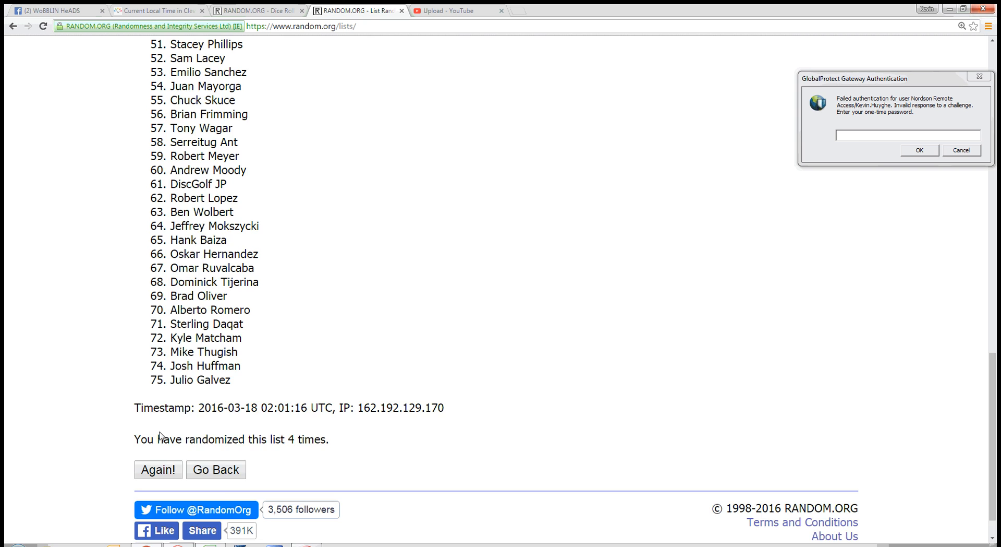
{"action": "left_click", "coordinate": [158, 469]}
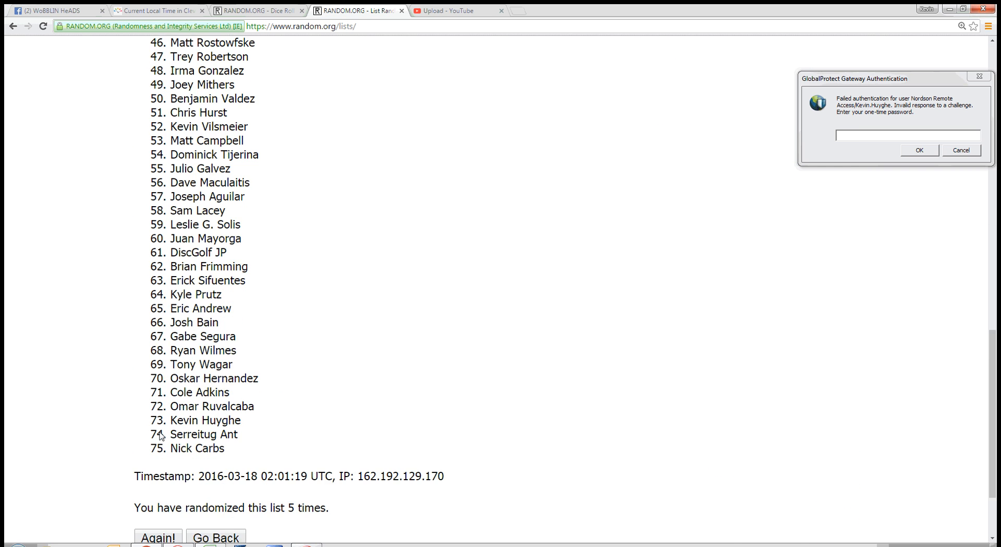
{"action": "left_click", "coordinate": [157, 428]}
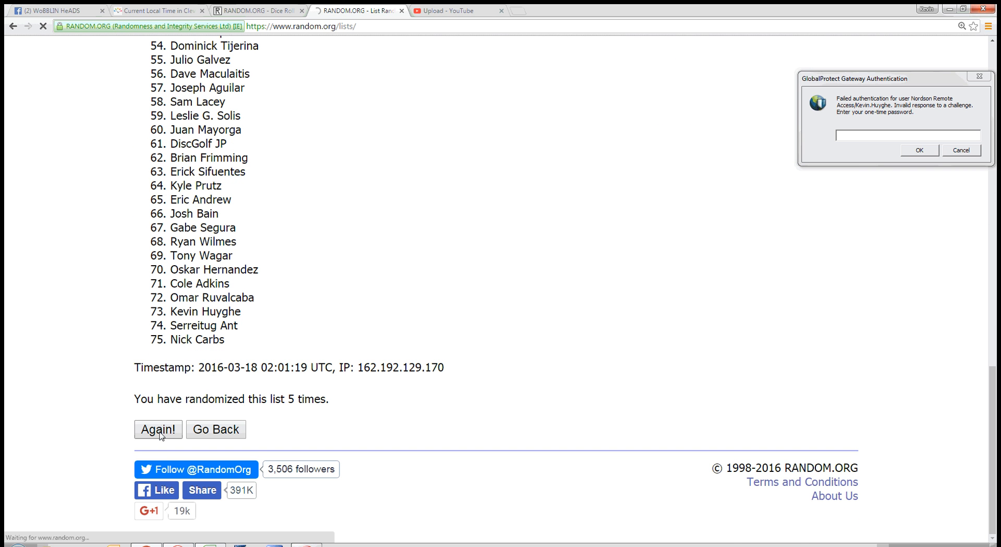
{"action": "left_click", "coordinate": [157, 428]}
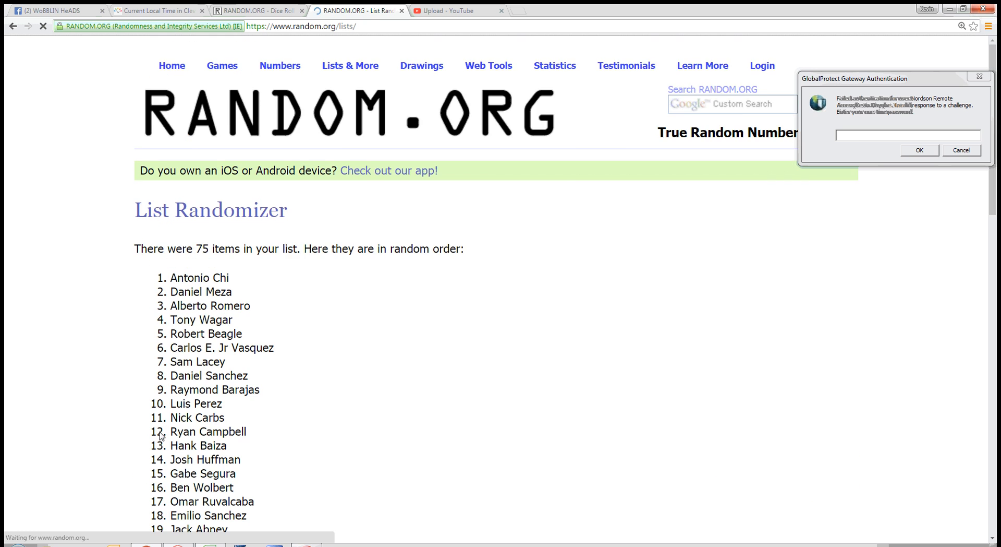
- Keep reshuffling until the page reports the list randomized 12 times
{"action": "scroll", "scroll_direction": "down", "scroll_amount": 3}
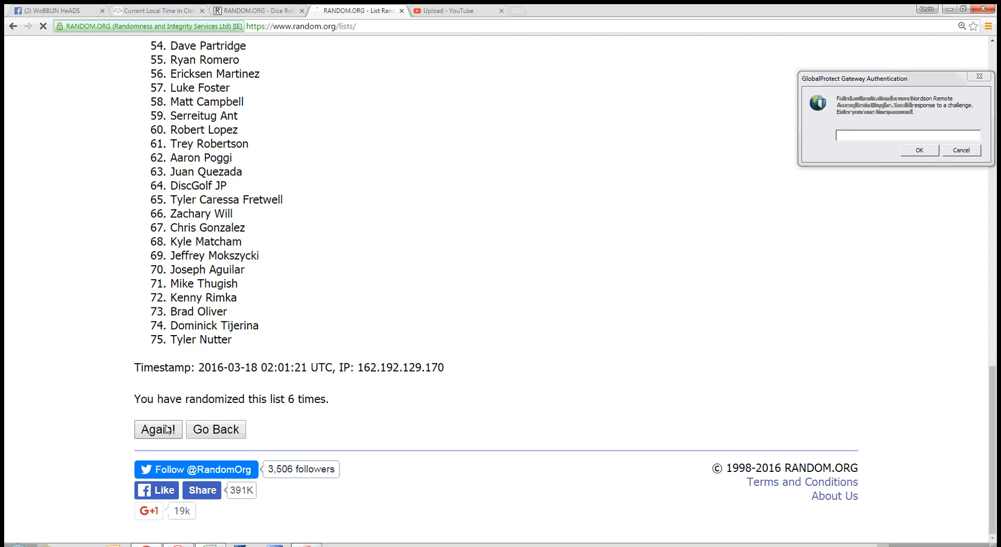
{"action": "left_click", "coordinate": [157, 429]}
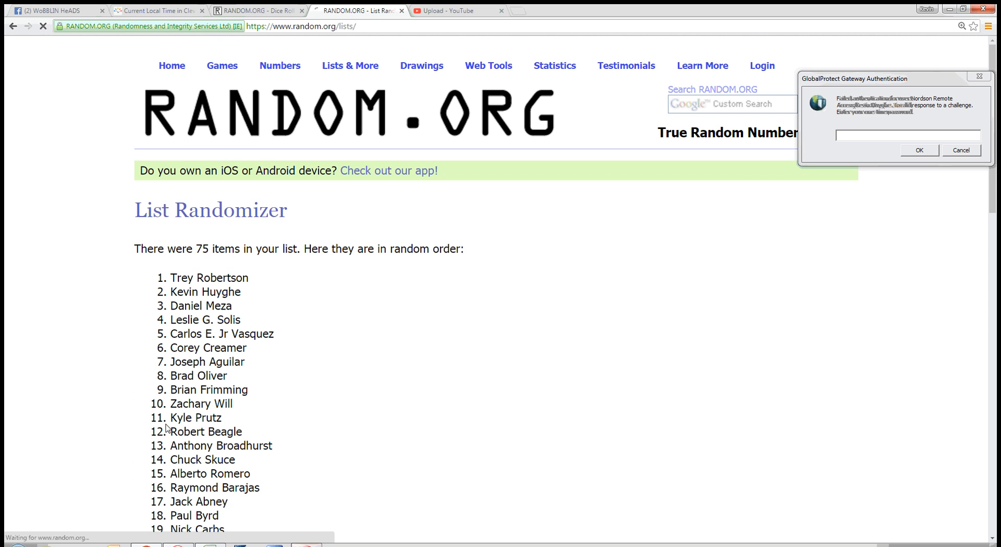
{"action": "scroll", "scroll_direction": "down", "scroll_amount": 3}
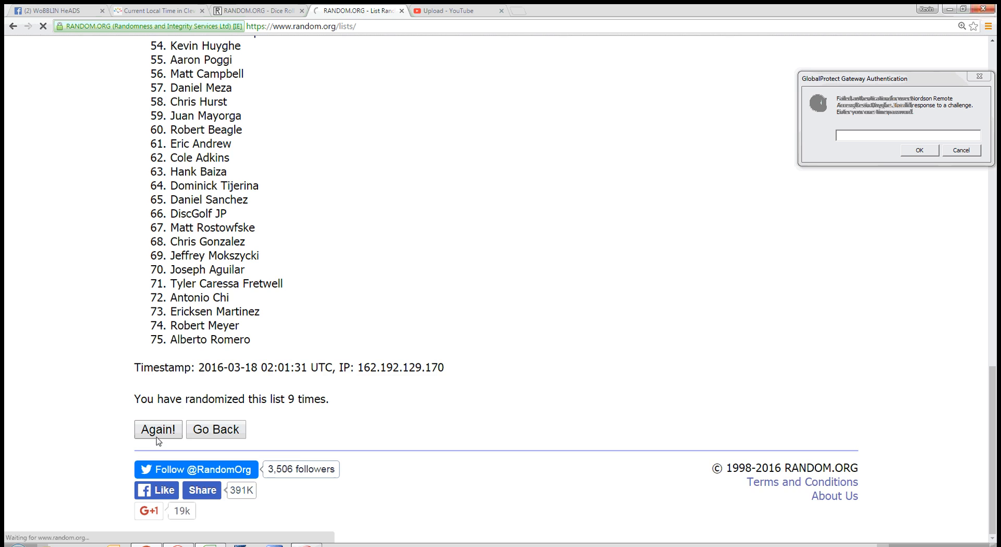
{"action": "left_click", "coordinate": [157, 429]}
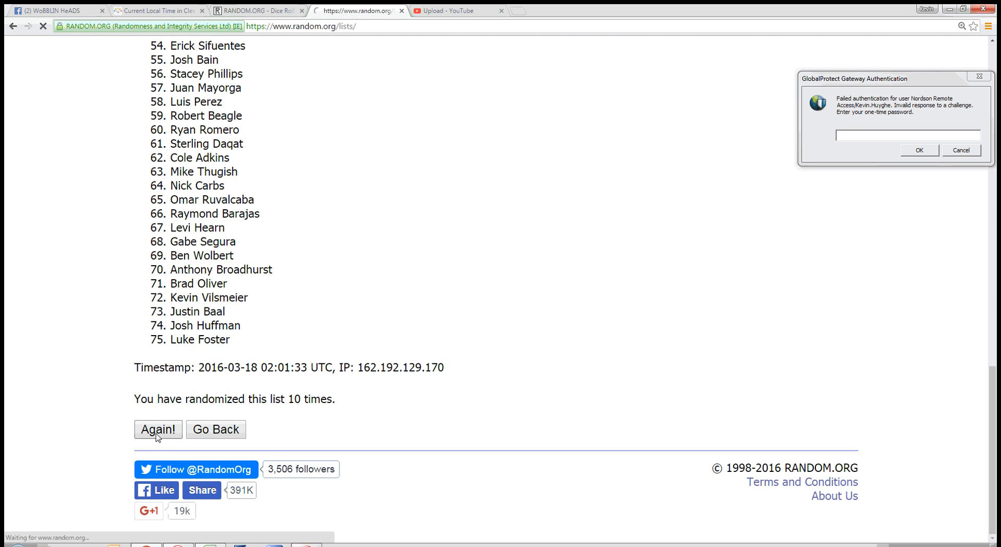
{"action": "left_click", "coordinate": [157, 429]}
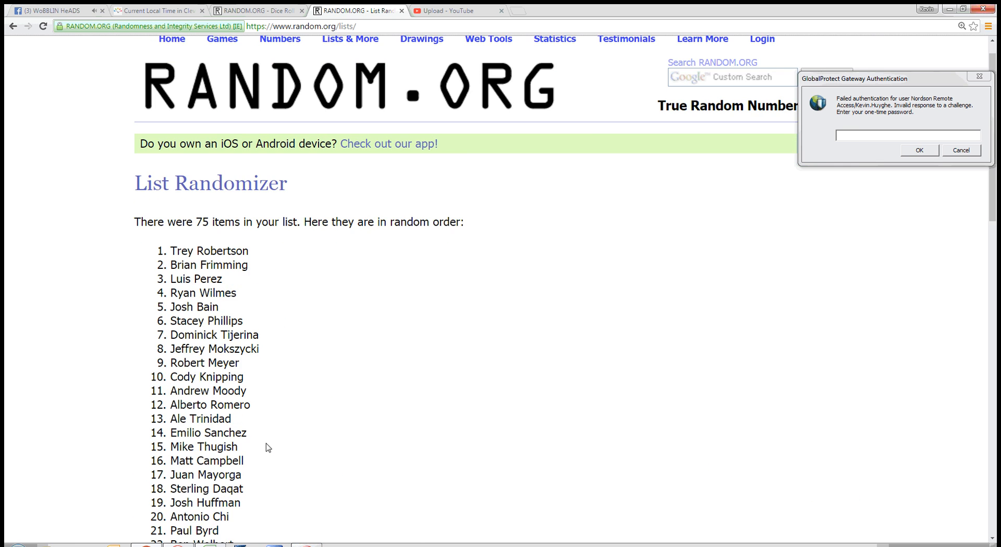
{"action": "scroll", "scroll_direction": "down", "scroll_amount": 3}
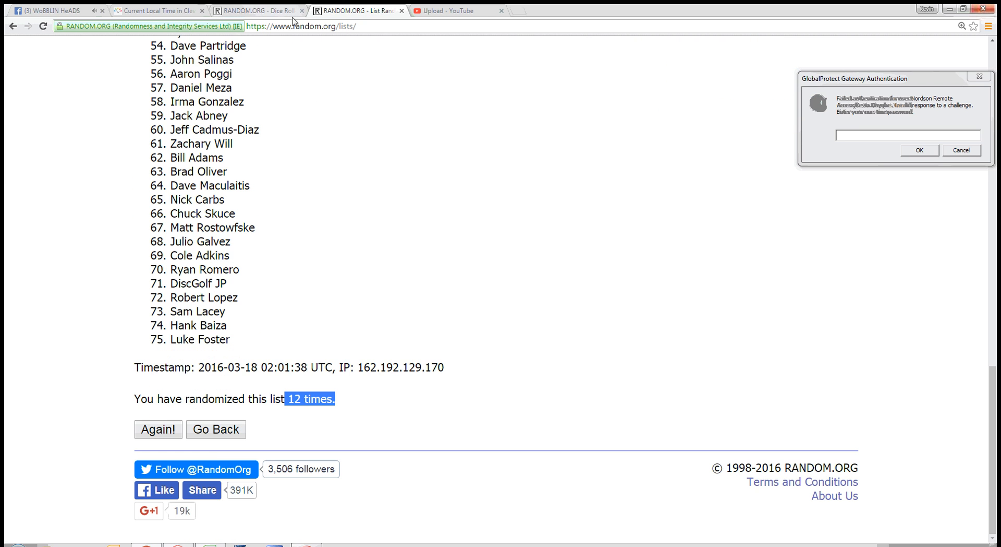
{"action": "left_click", "coordinate": [256, 11]}
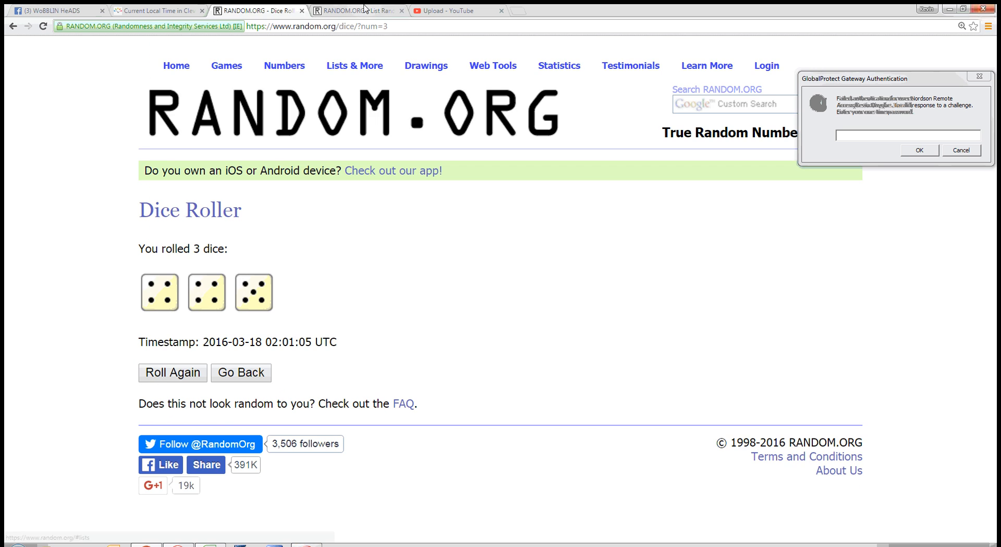
- Shuffle the 75 names a 13th time and bring back the four-four-five dice roll
{"action": "left_click", "coordinate": [360, 11]}
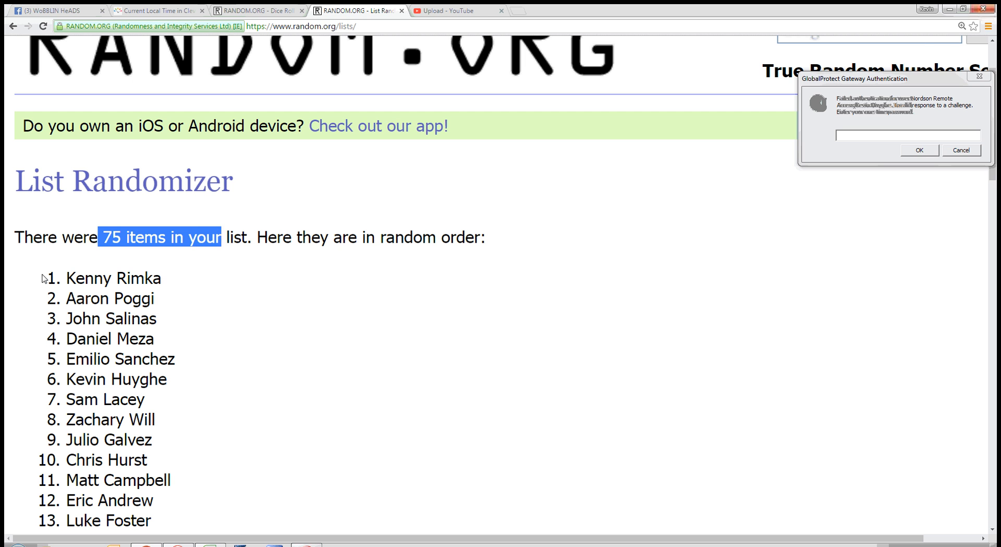
{"action": "left_click", "coordinate": [198, 280]}
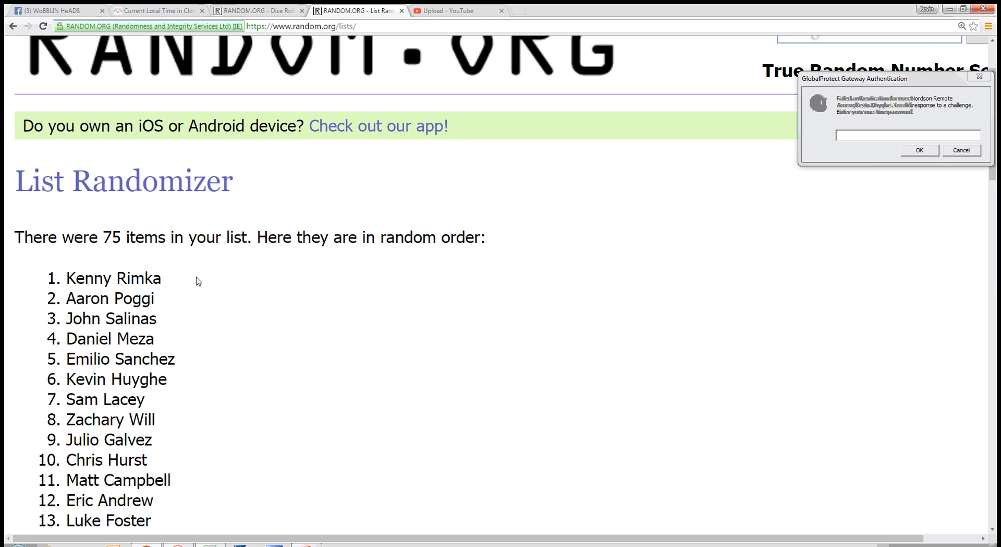
{"action": "scroll", "scroll_direction": "down", "scroll_amount": 3}
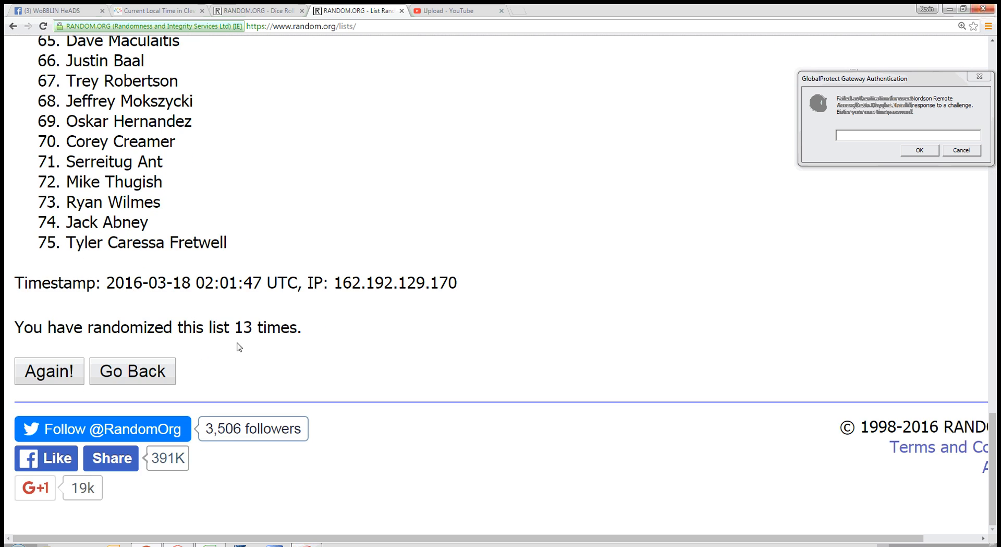
{"action": "left_click", "coordinate": [258, 11]}
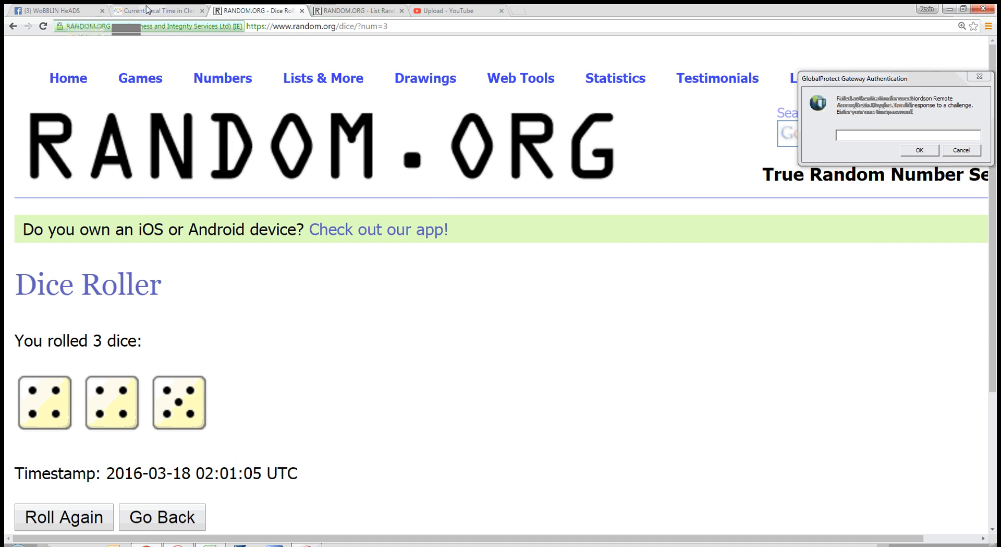
- Check Cleveland's local time (10:02 PM) and return to the Facebook giveaway thread
{"action": "left_click", "coordinate": [156, 10]}
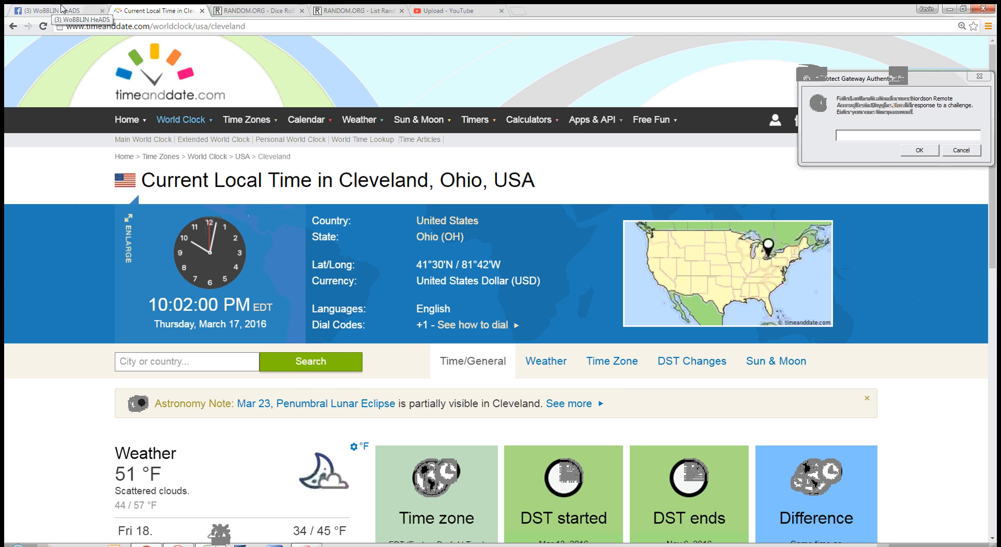
{"action": "left_click", "coordinate": [54, 10]}
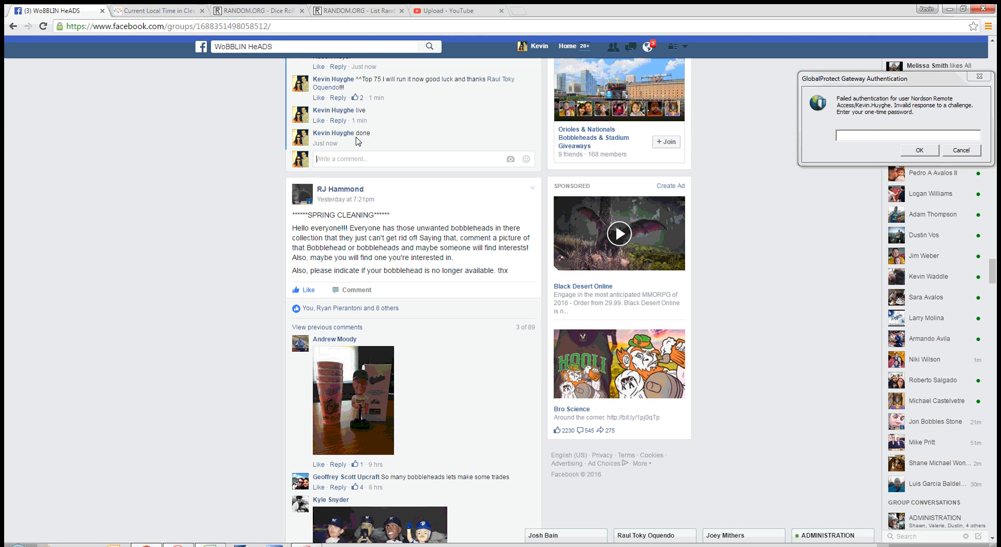